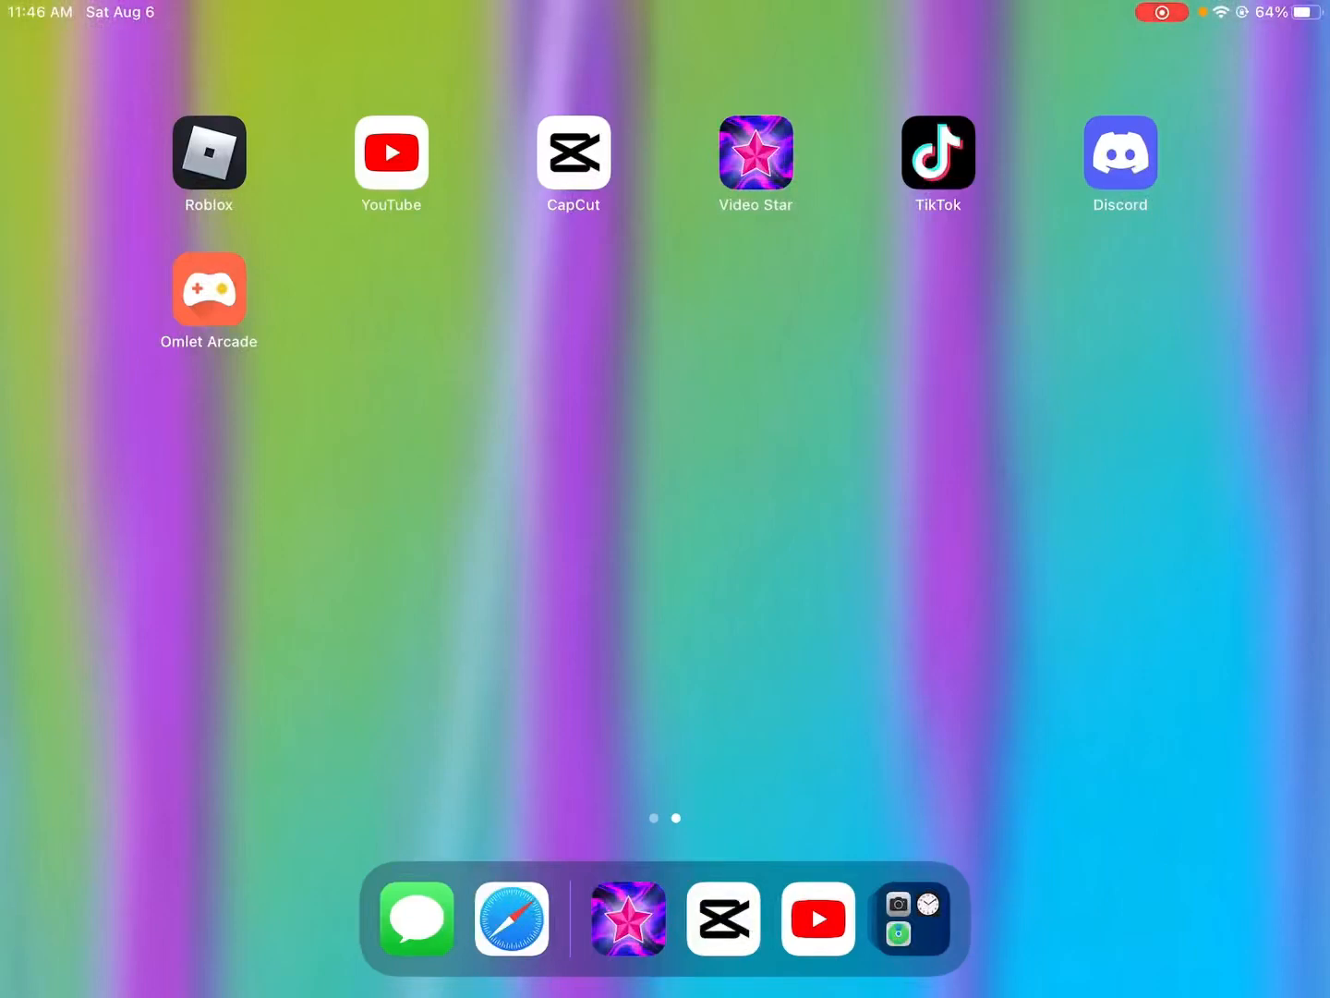
Step: Launch Video Star from the home screen, showing the library with IMG_3912
left_click(754, 153)
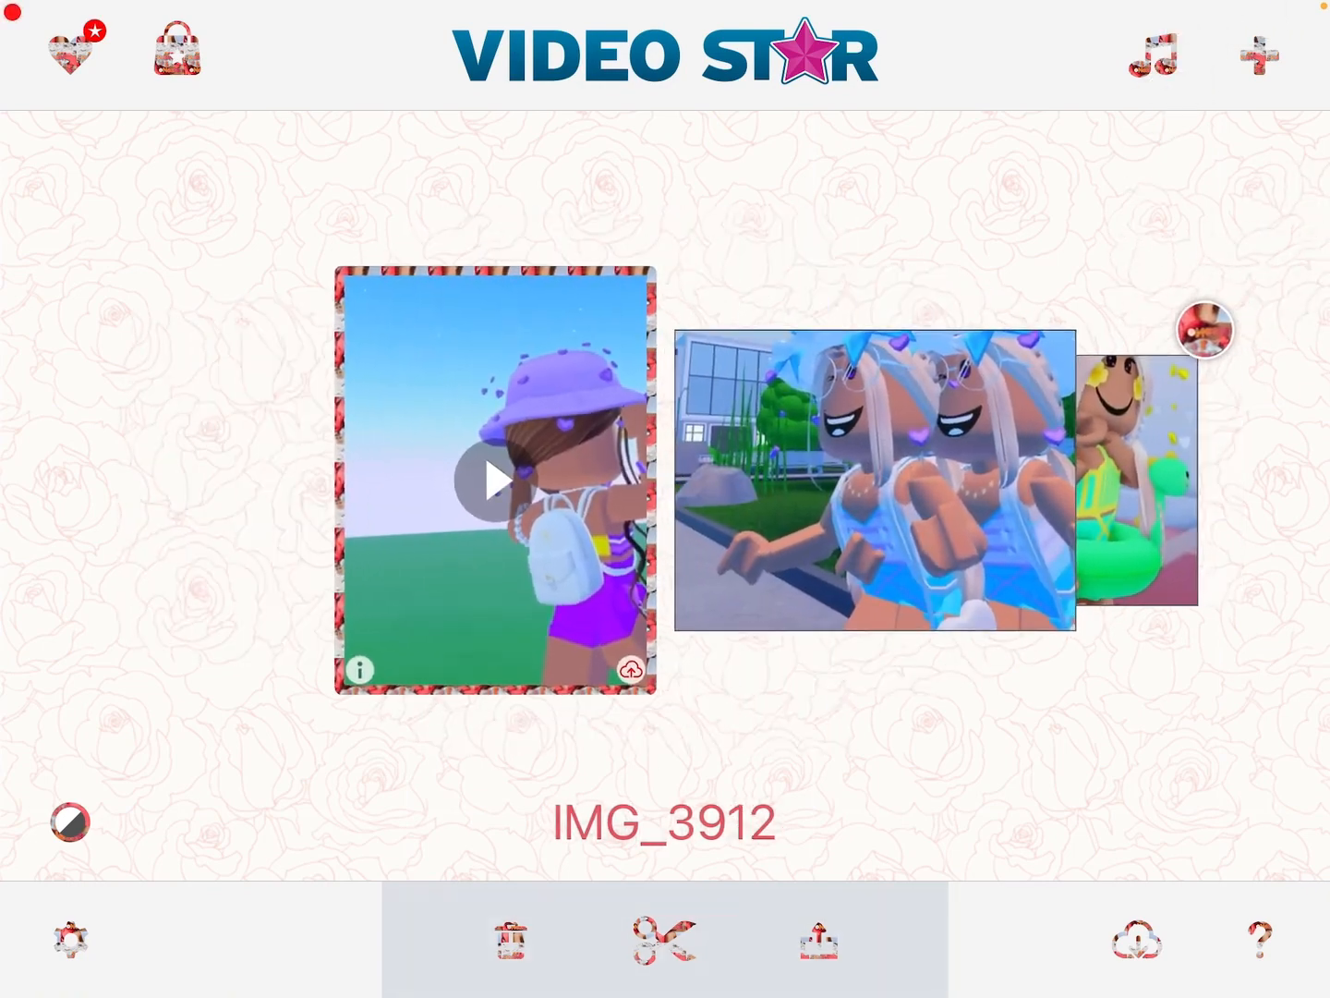
Step: Start a new project and choose Edit Video to load IMG_3912 into the beat-splitting view
left_click(1256, 51)
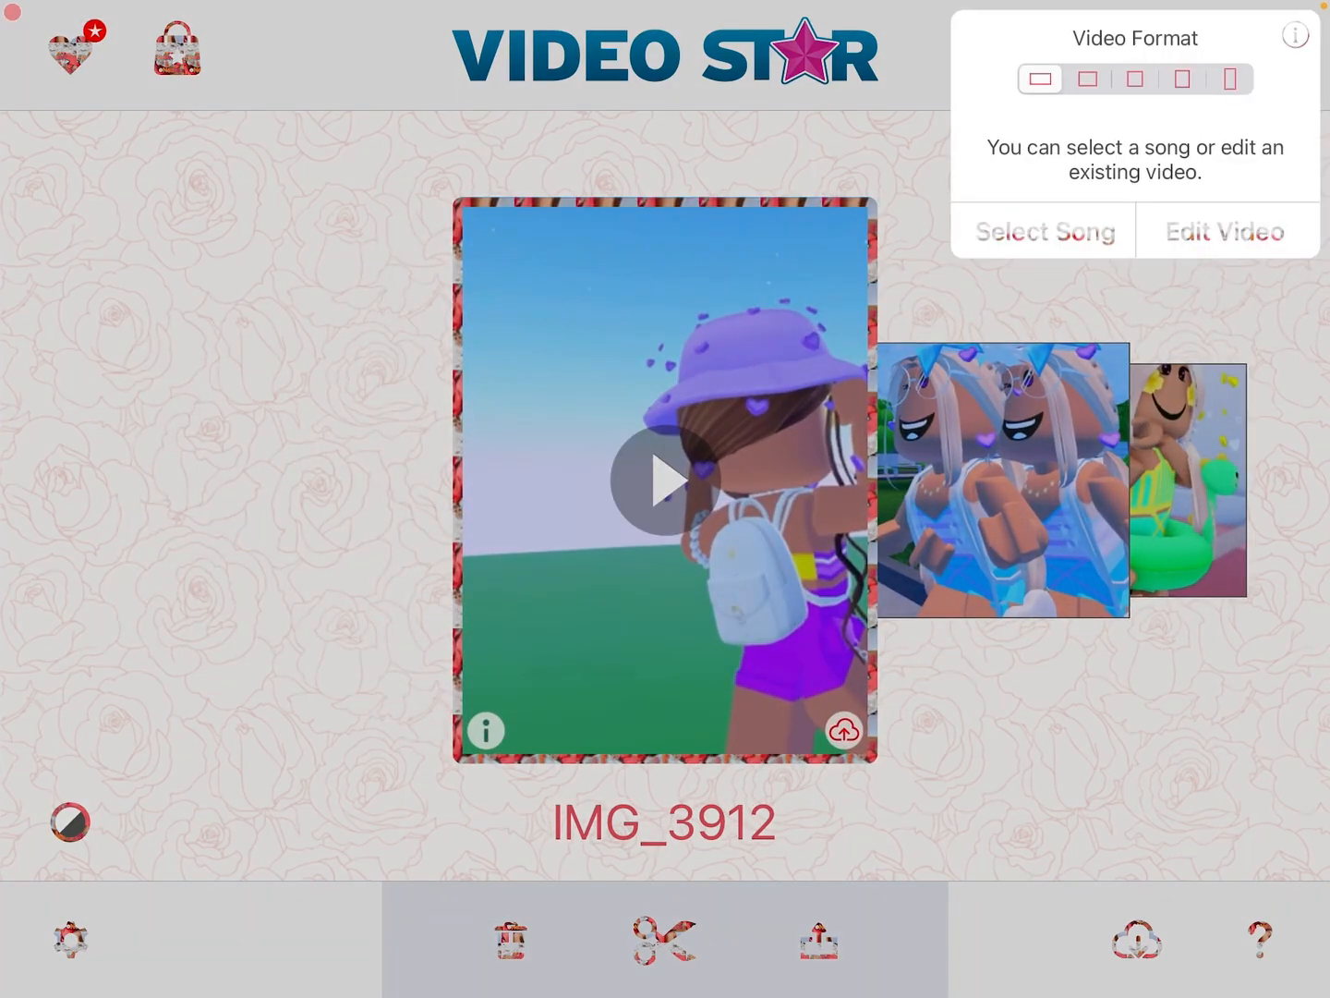
left_click(1227, 231)
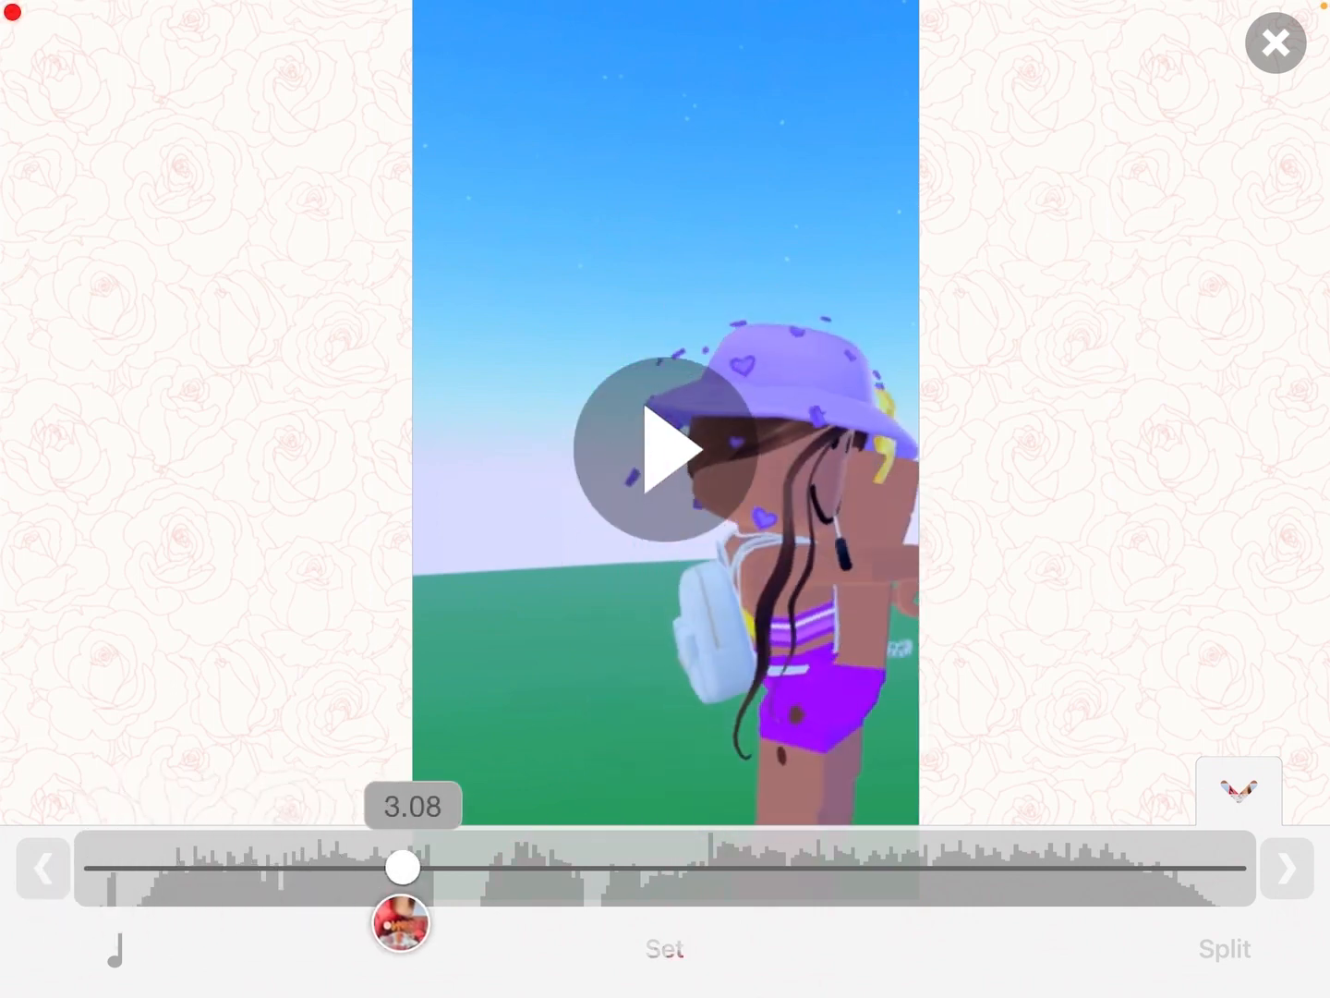
Step: Scrub from the clip's start and set beat markers along the second half of the waveform to the end
left_click_drag(403, 867, 120, 867)
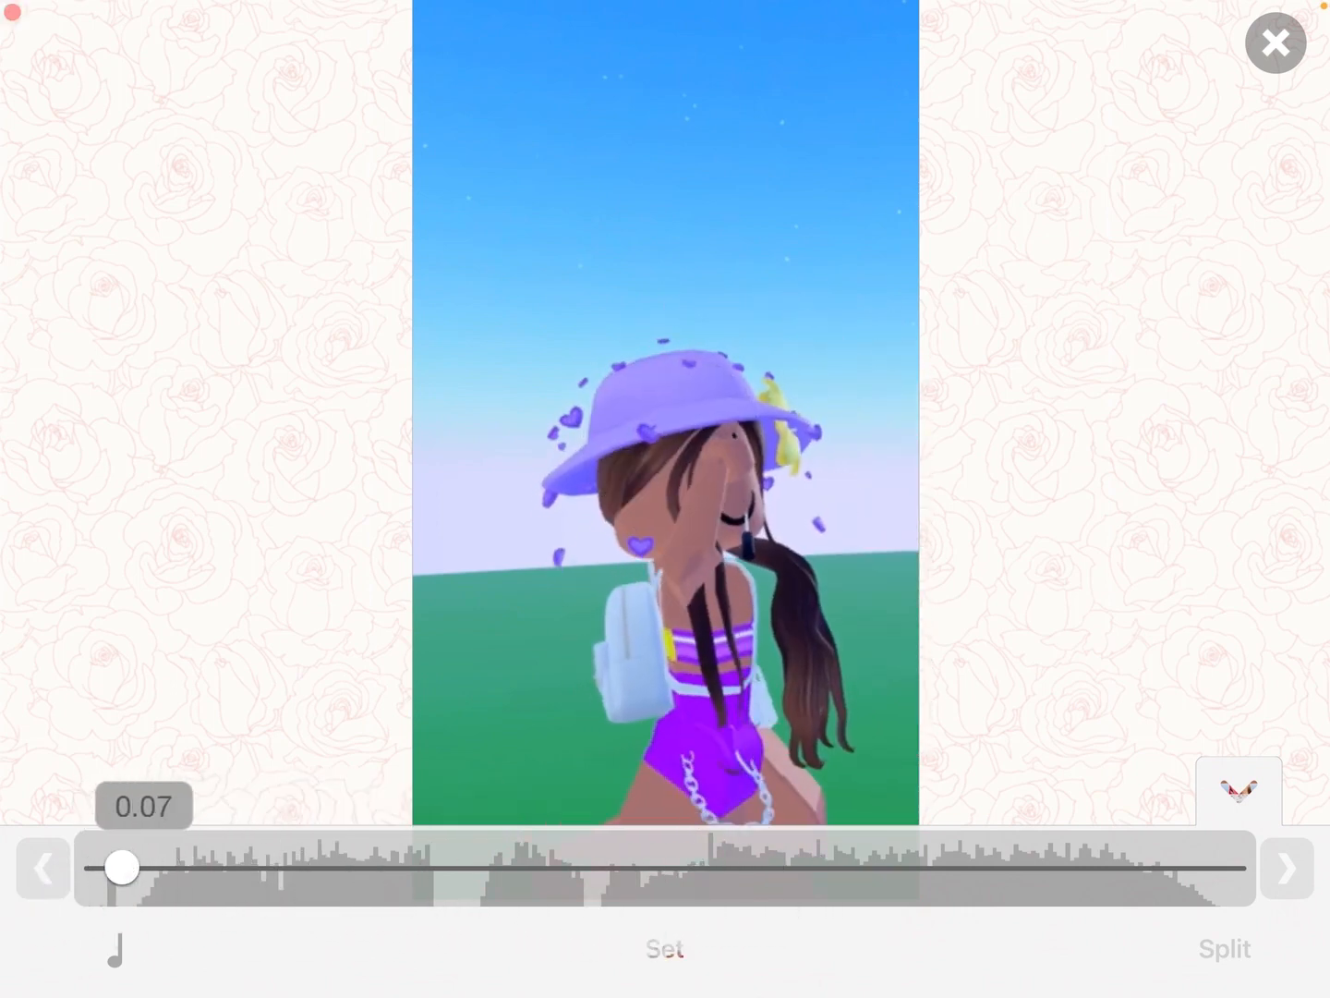
left_click_drag(122, 866, 345, 866)
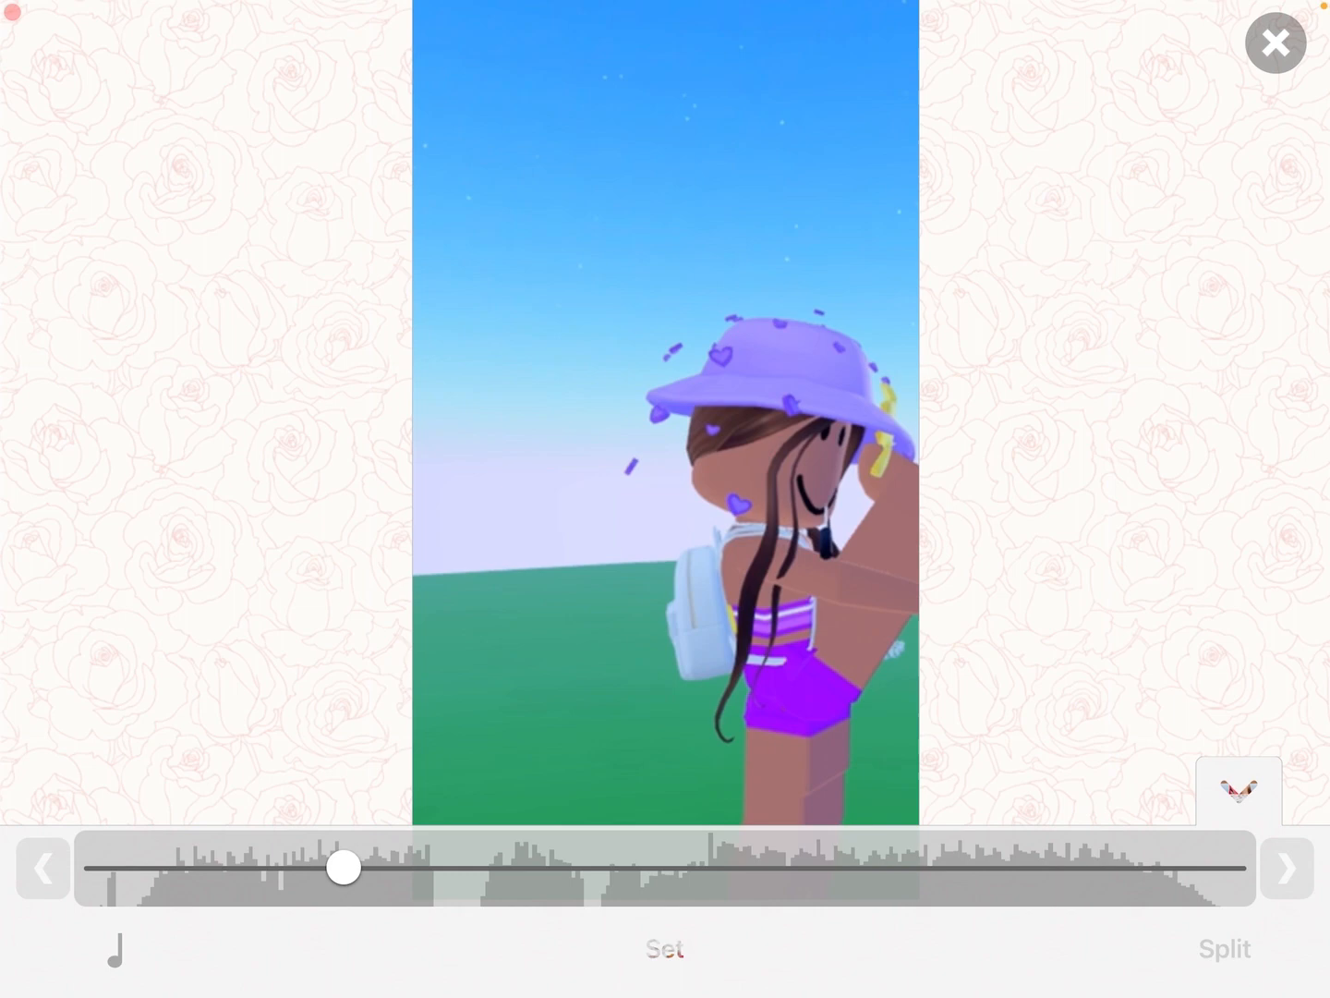
left_click_drag(345, 867, 566, 867)
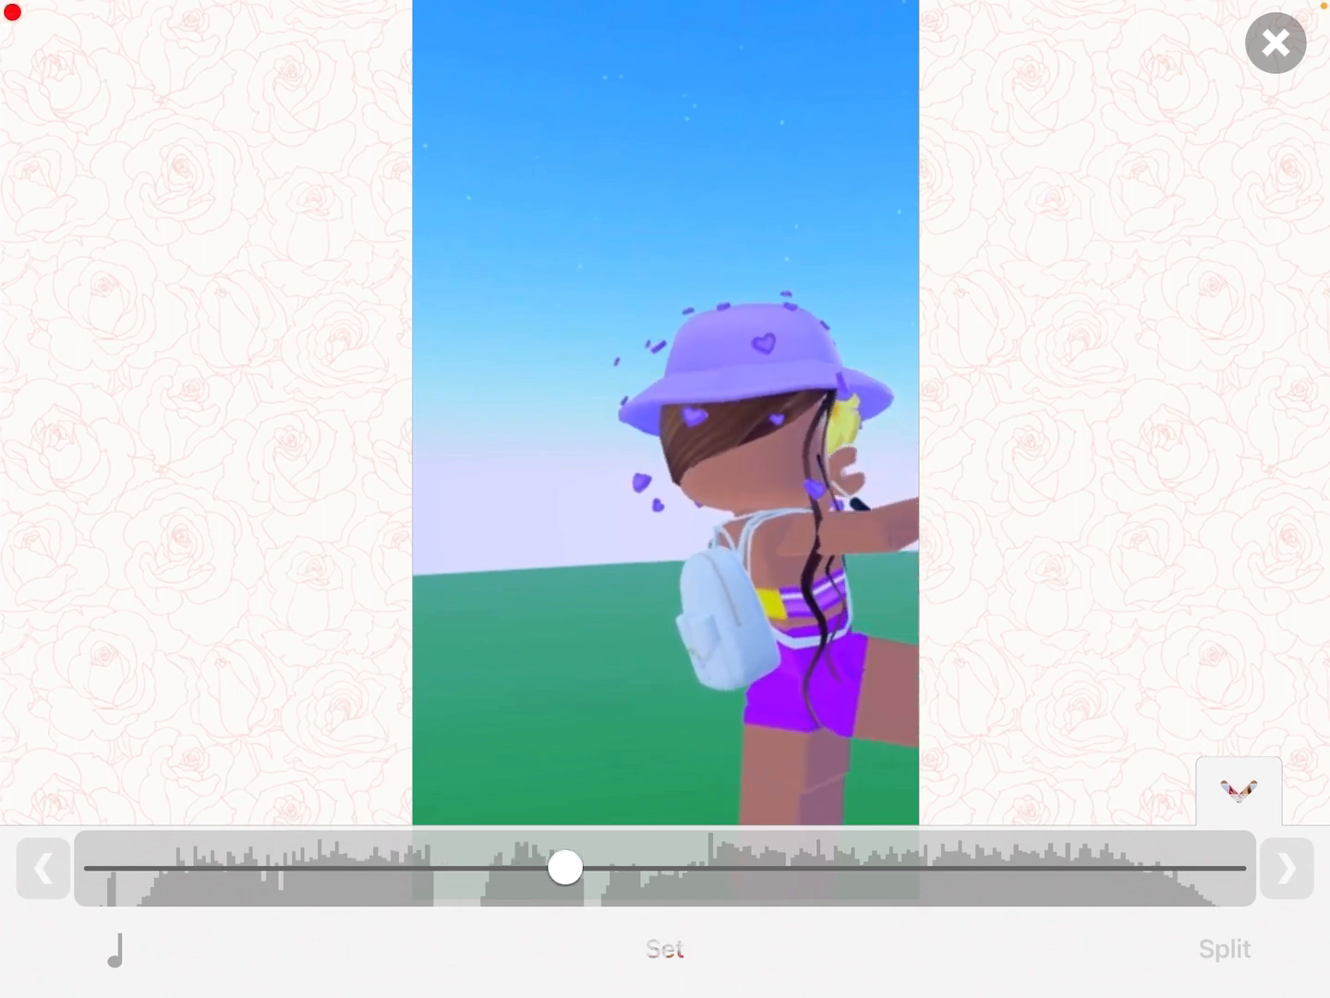
left_click_drag(565, 866, 787, 866)
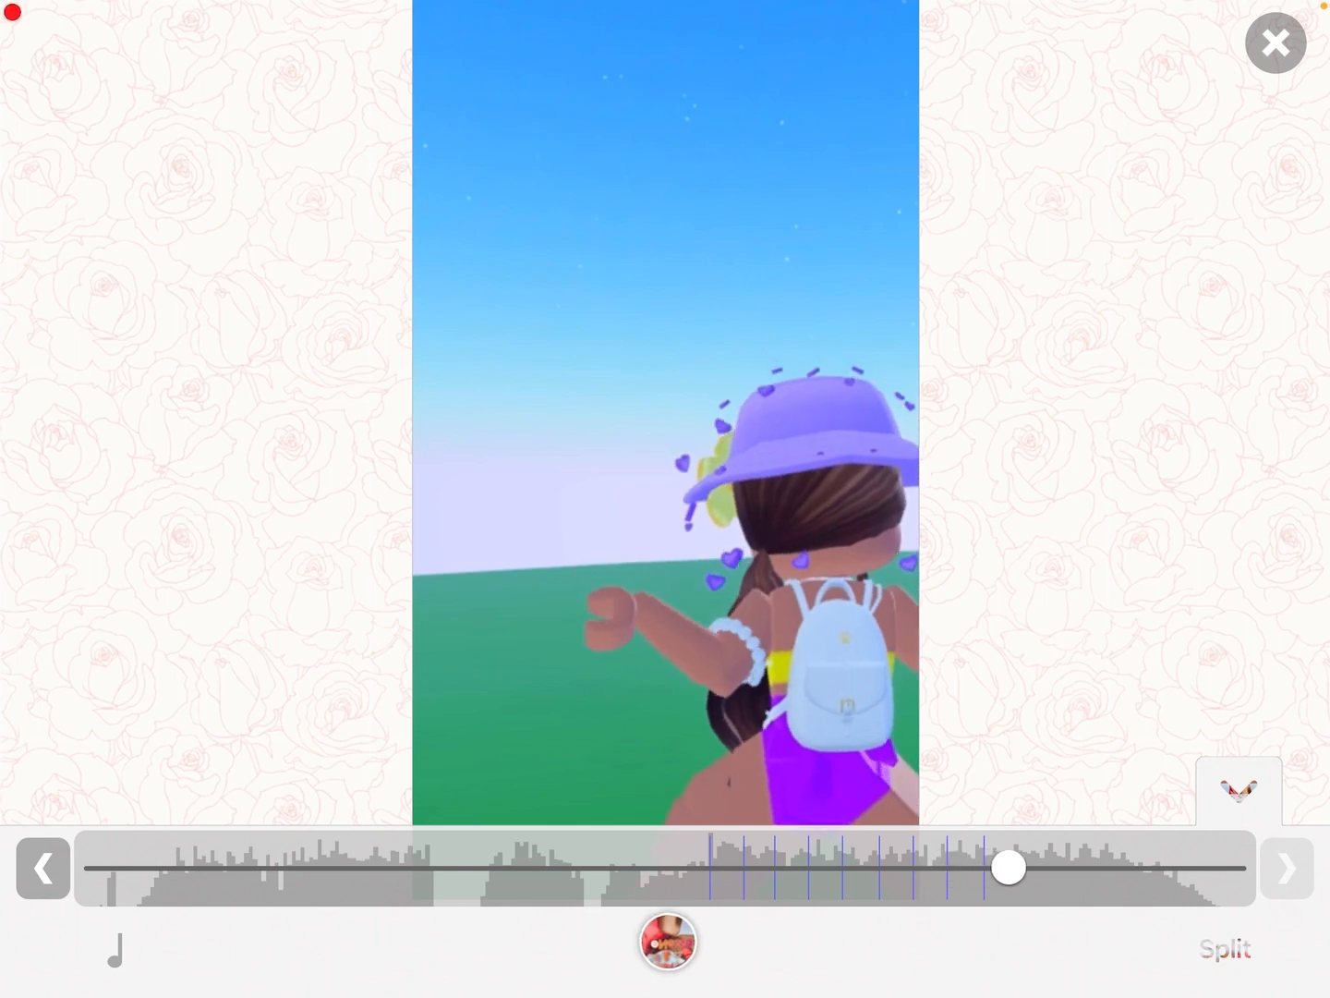
left_click_drag(1009, 866, 1231, 867)
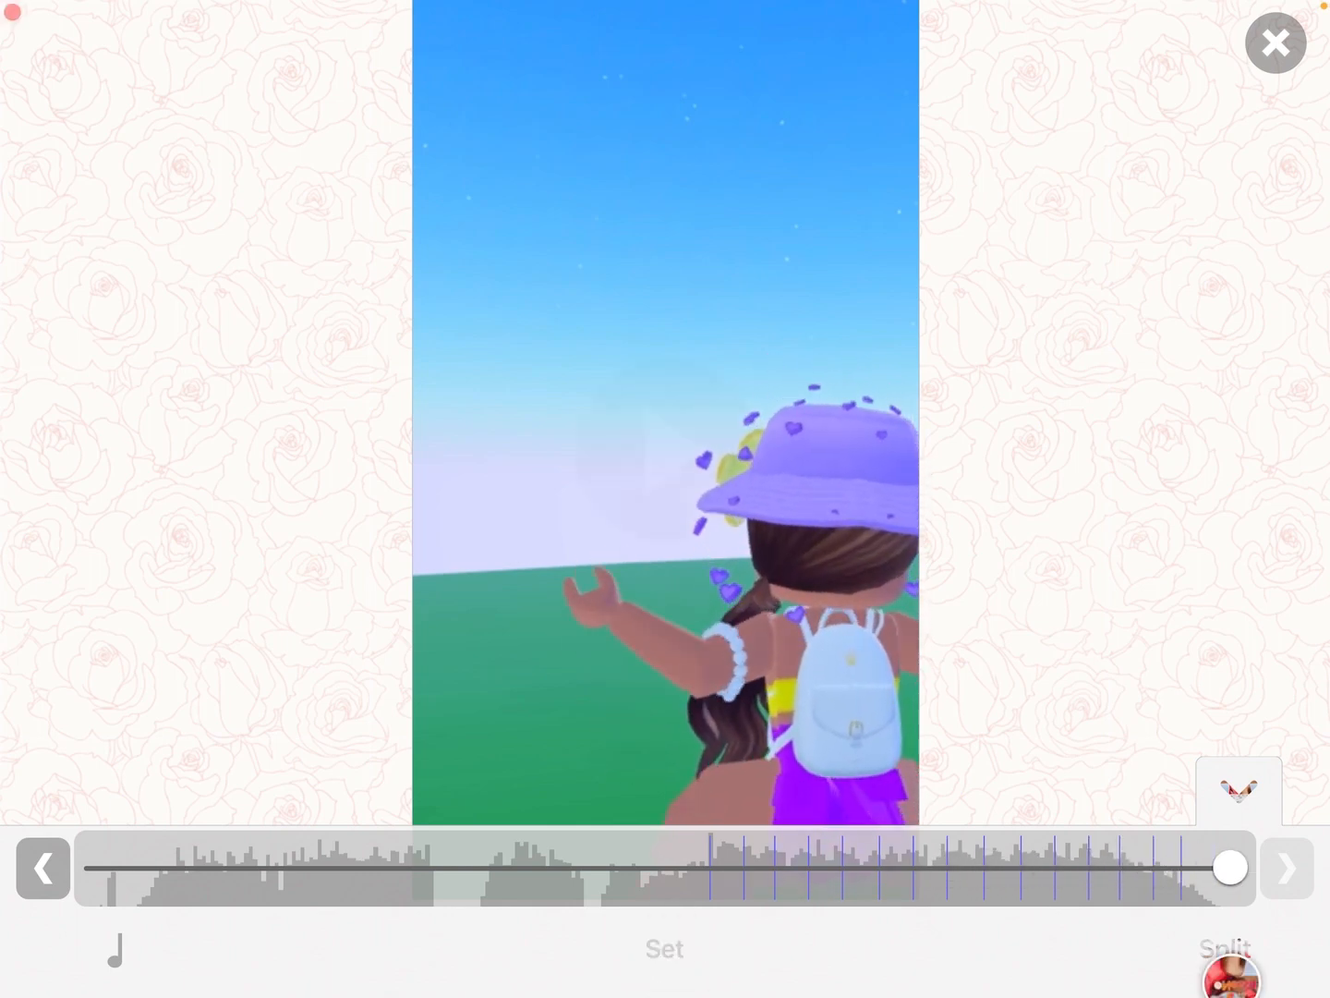
Step: Split the clip at the marked beats and start a new Velocity effect on it
left_click(824, 950)
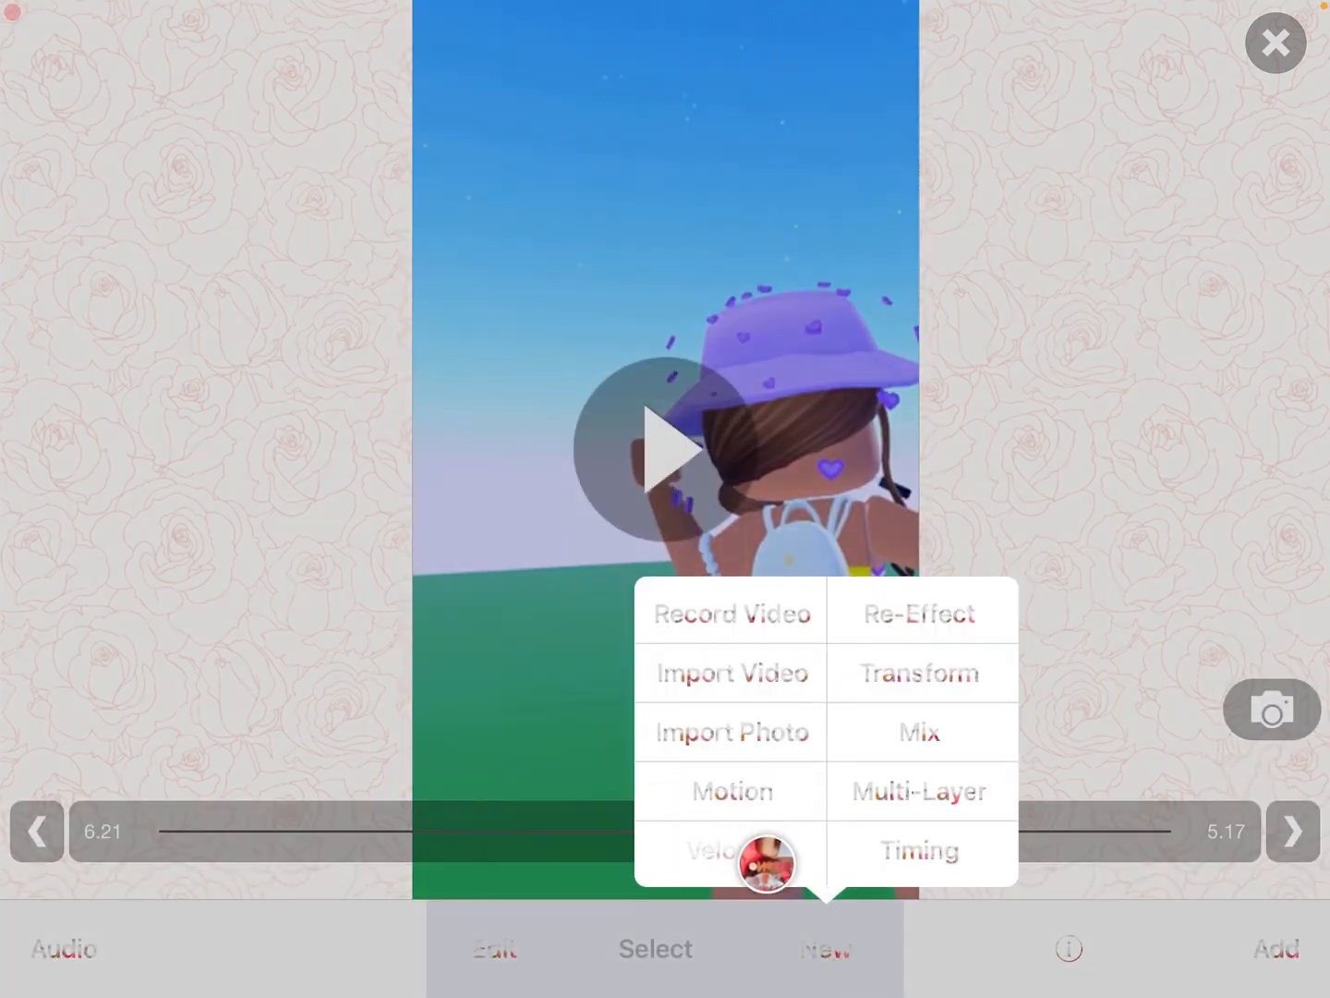
left_click(709, 850)
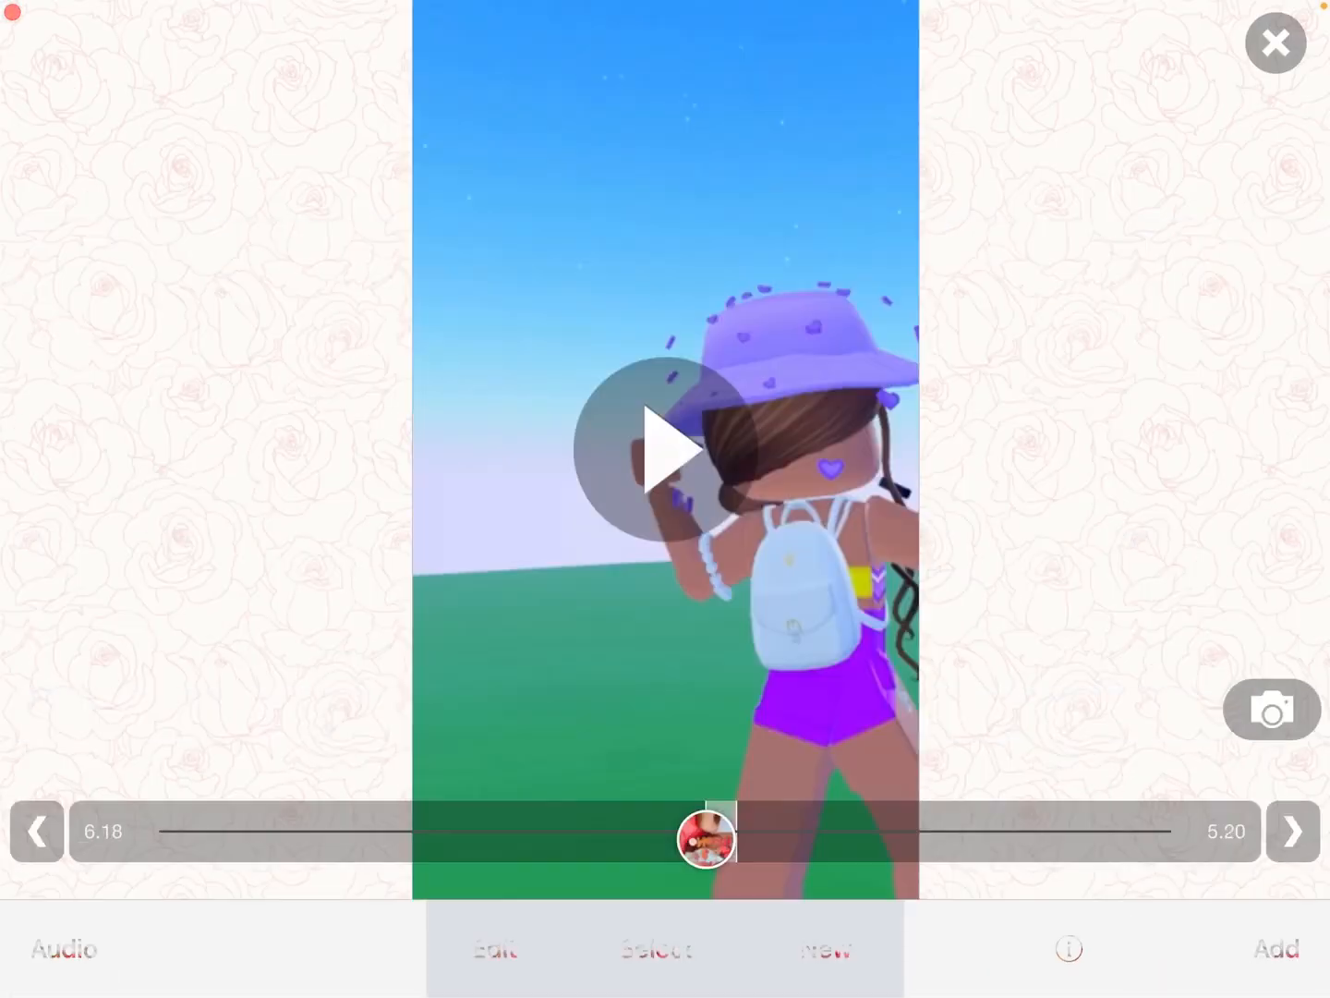
left_click(666, 451)
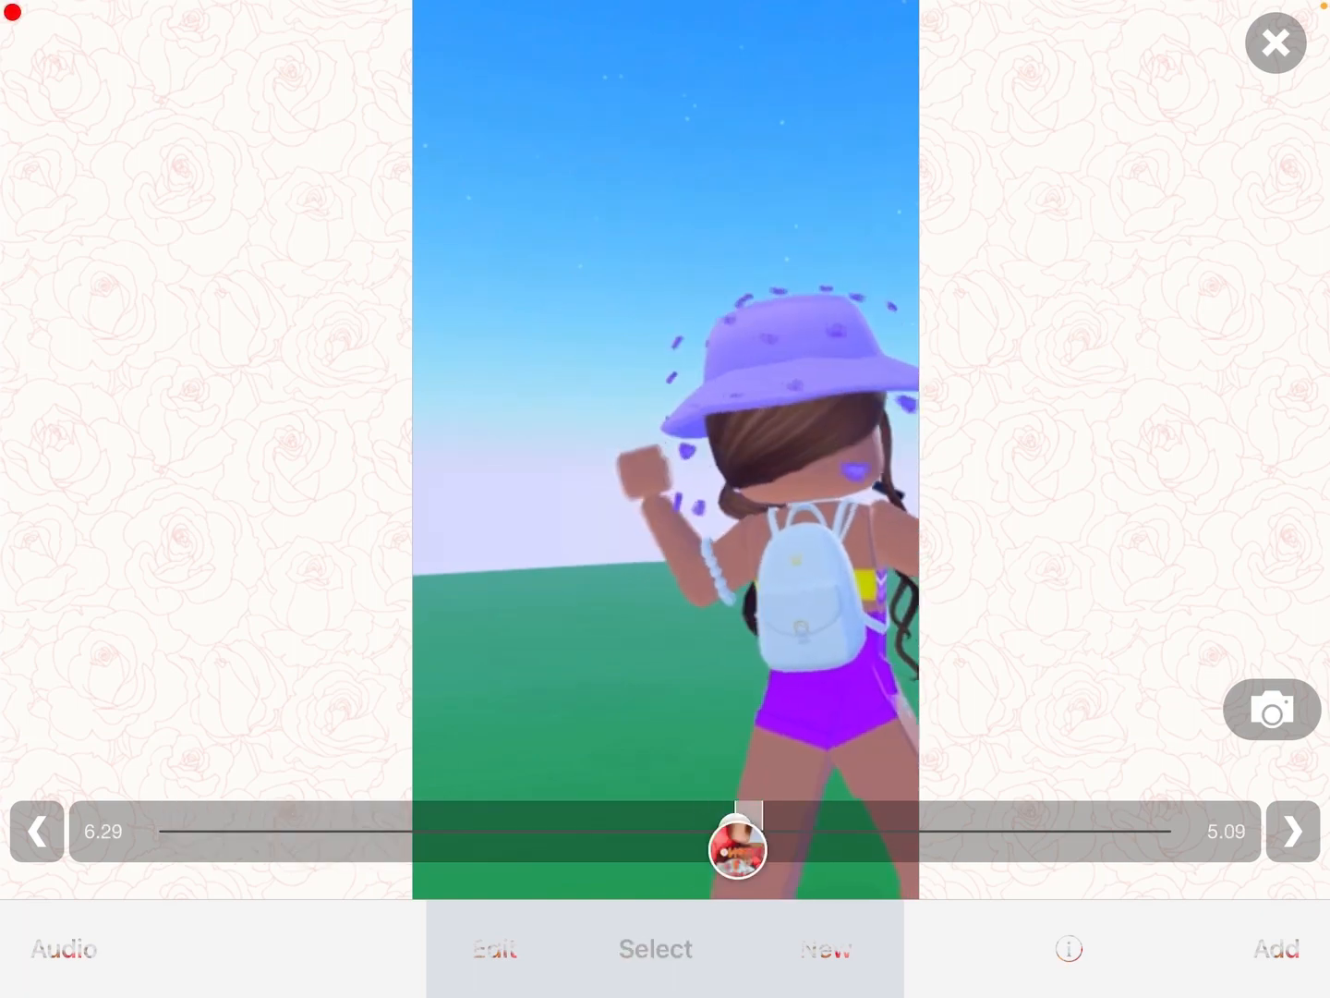
left_click(654, 950)
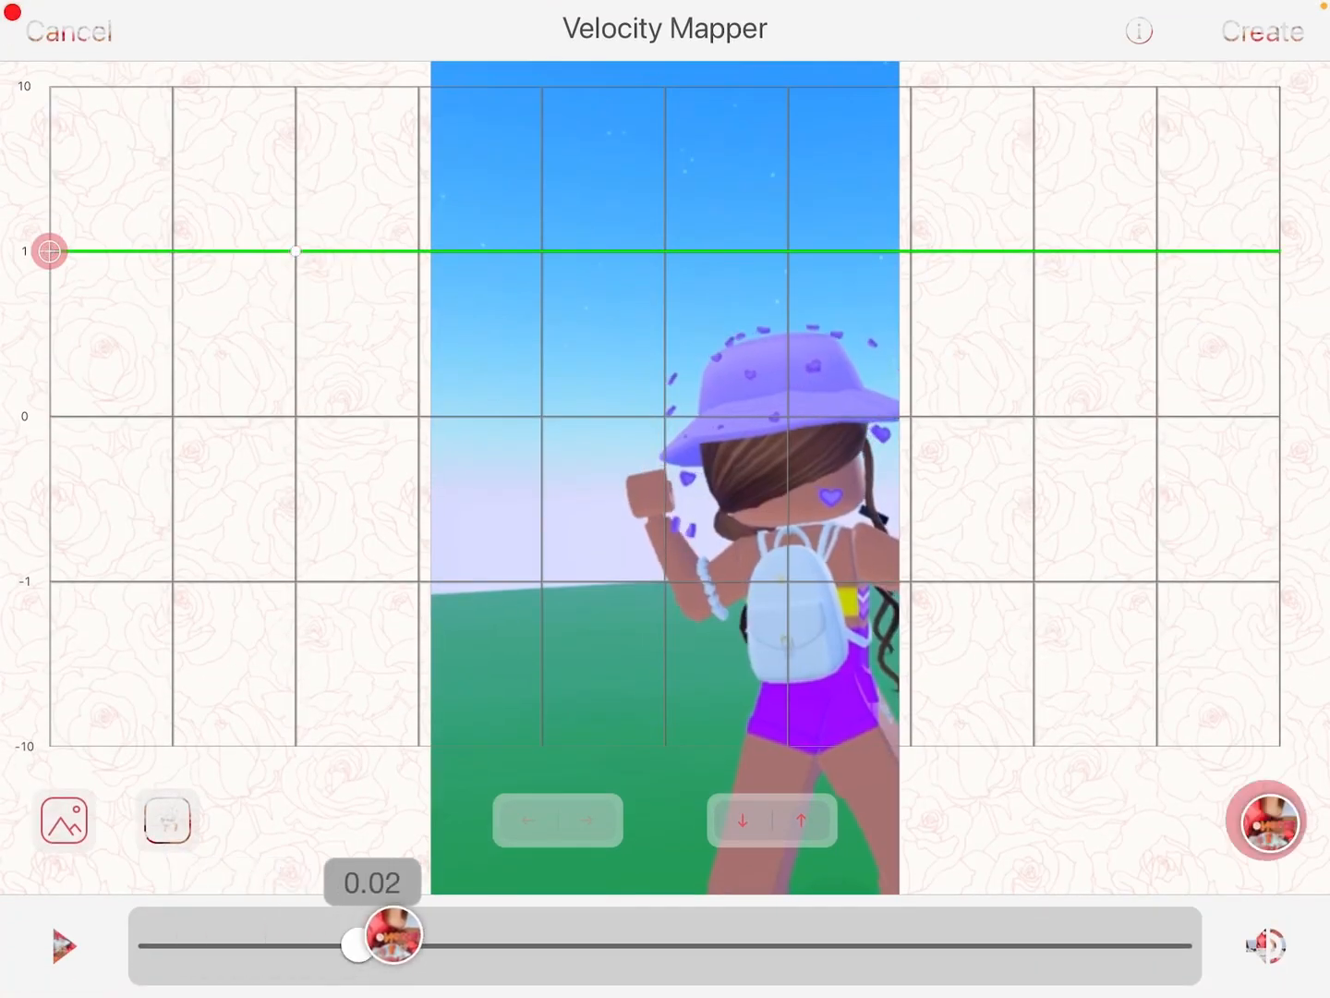
Step: Drop the speed curve after the opening section and create the slowdown, making the clip about 12.08 s
left_click_drag(296, 252, 268, 403)
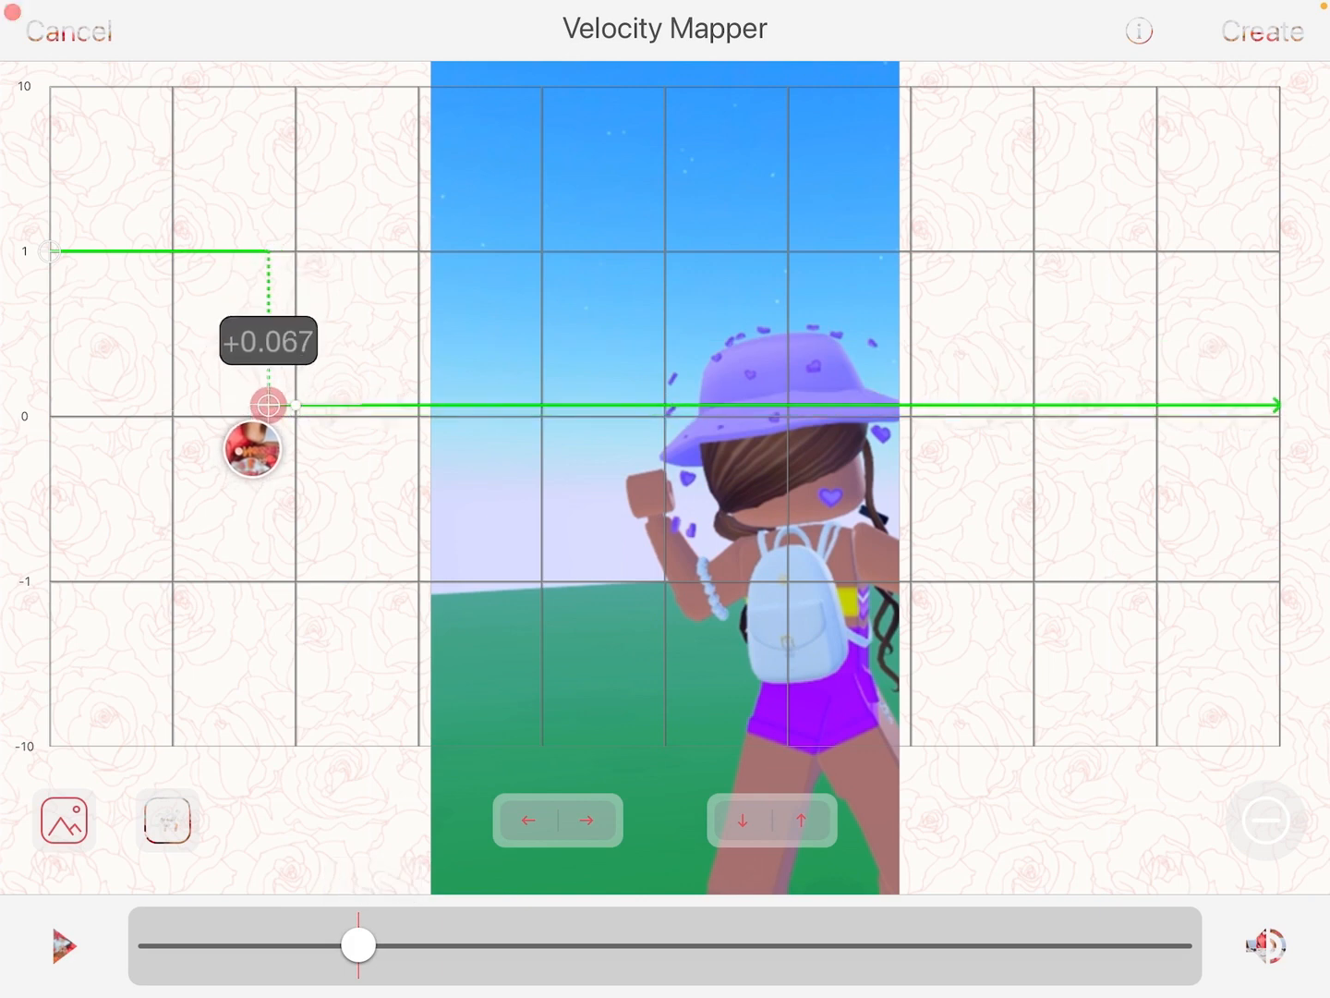
left_click_drag(358, 944, 970, 944)
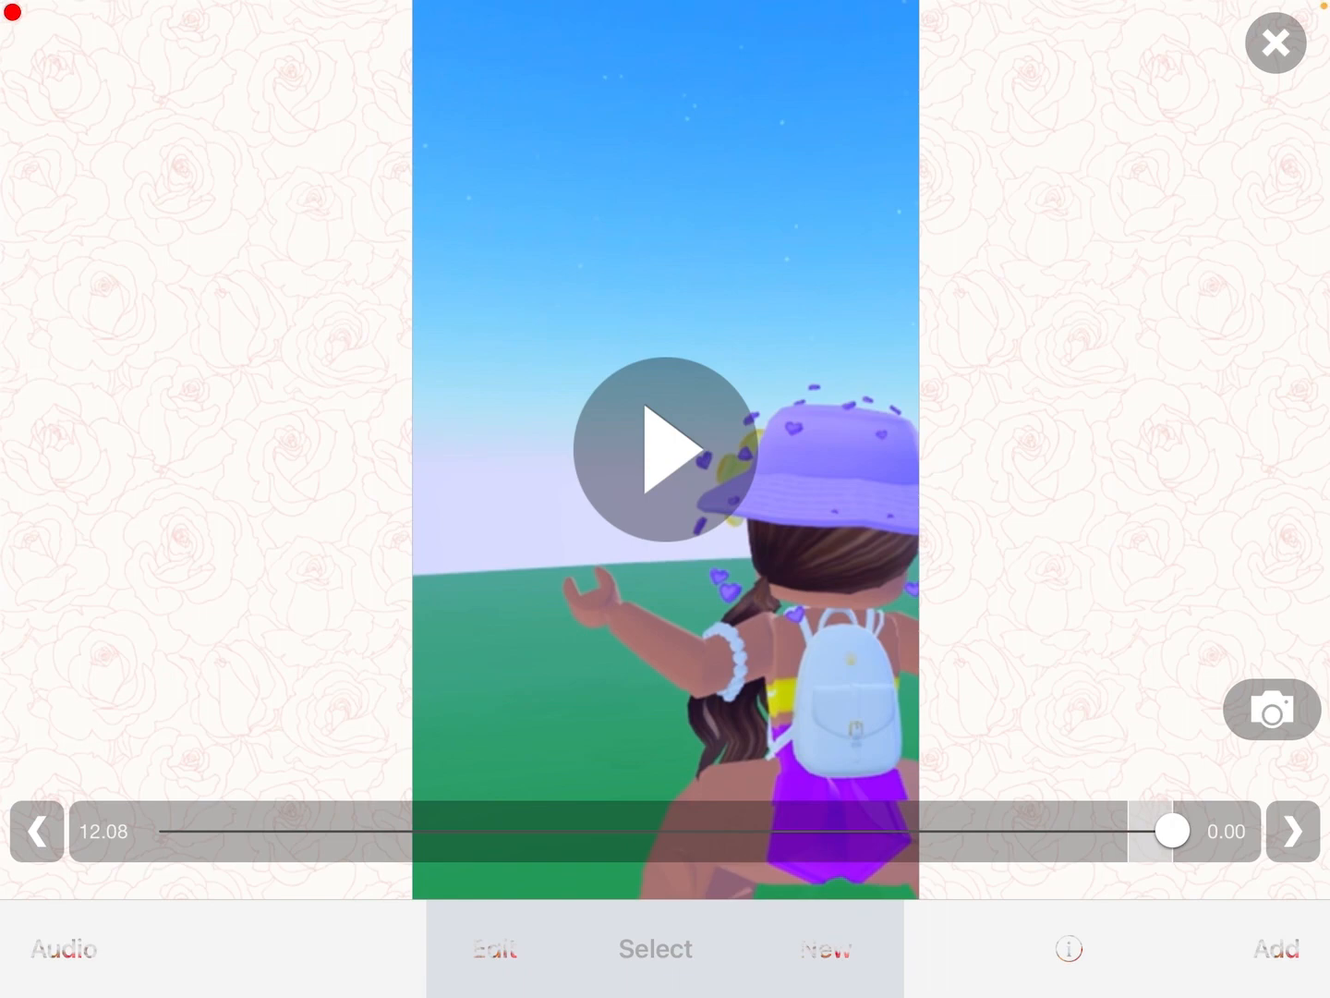
left_click_drag(1173, 831, 407, 832)
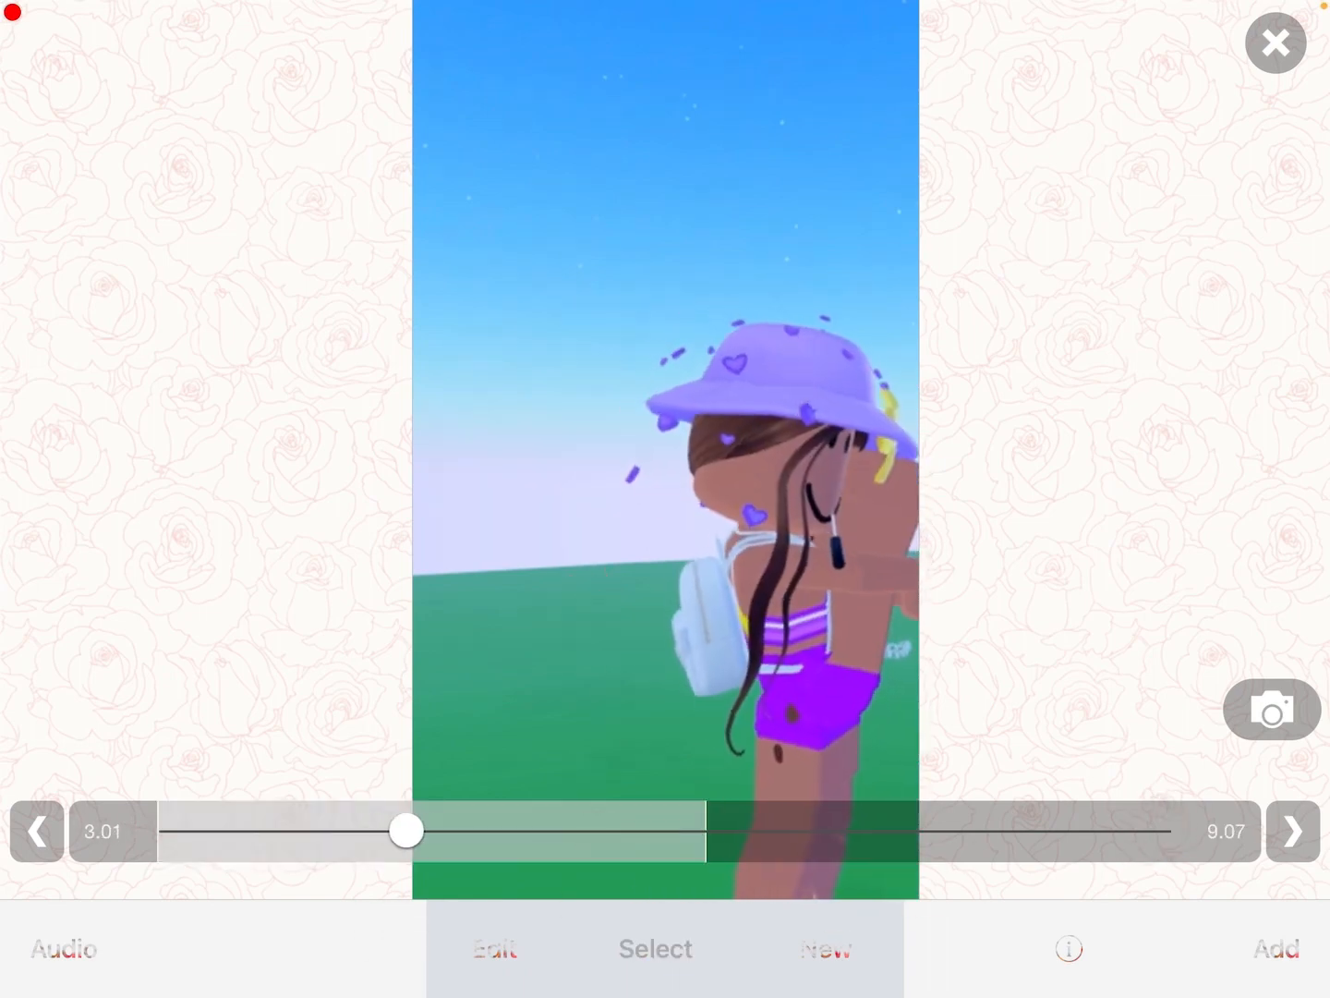
left_click_drag(406, 830, 606, 829)
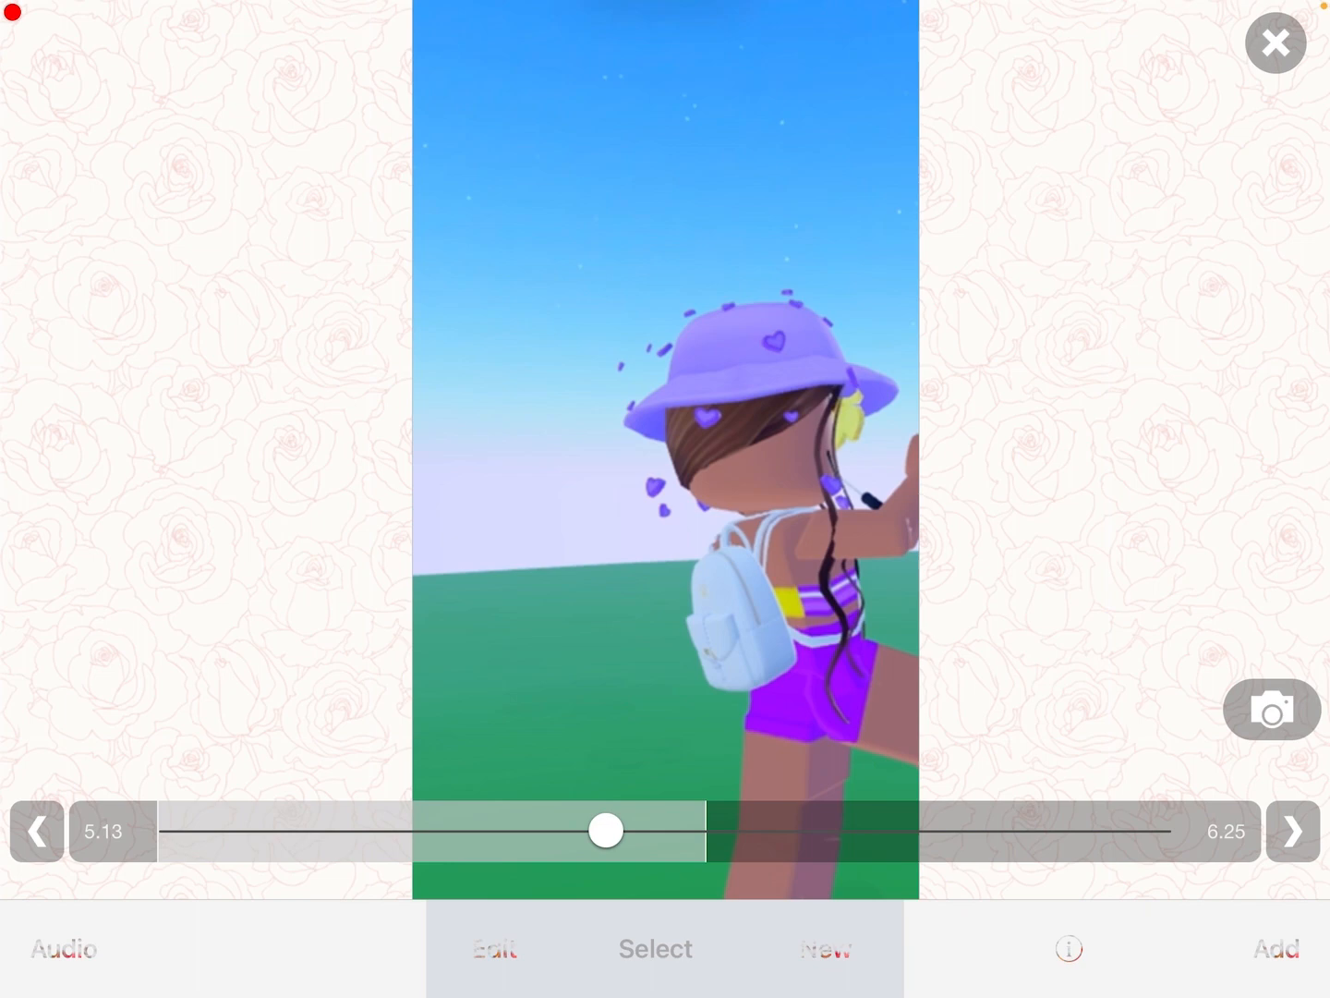
left_click_drag(606, 830, 804, 830)
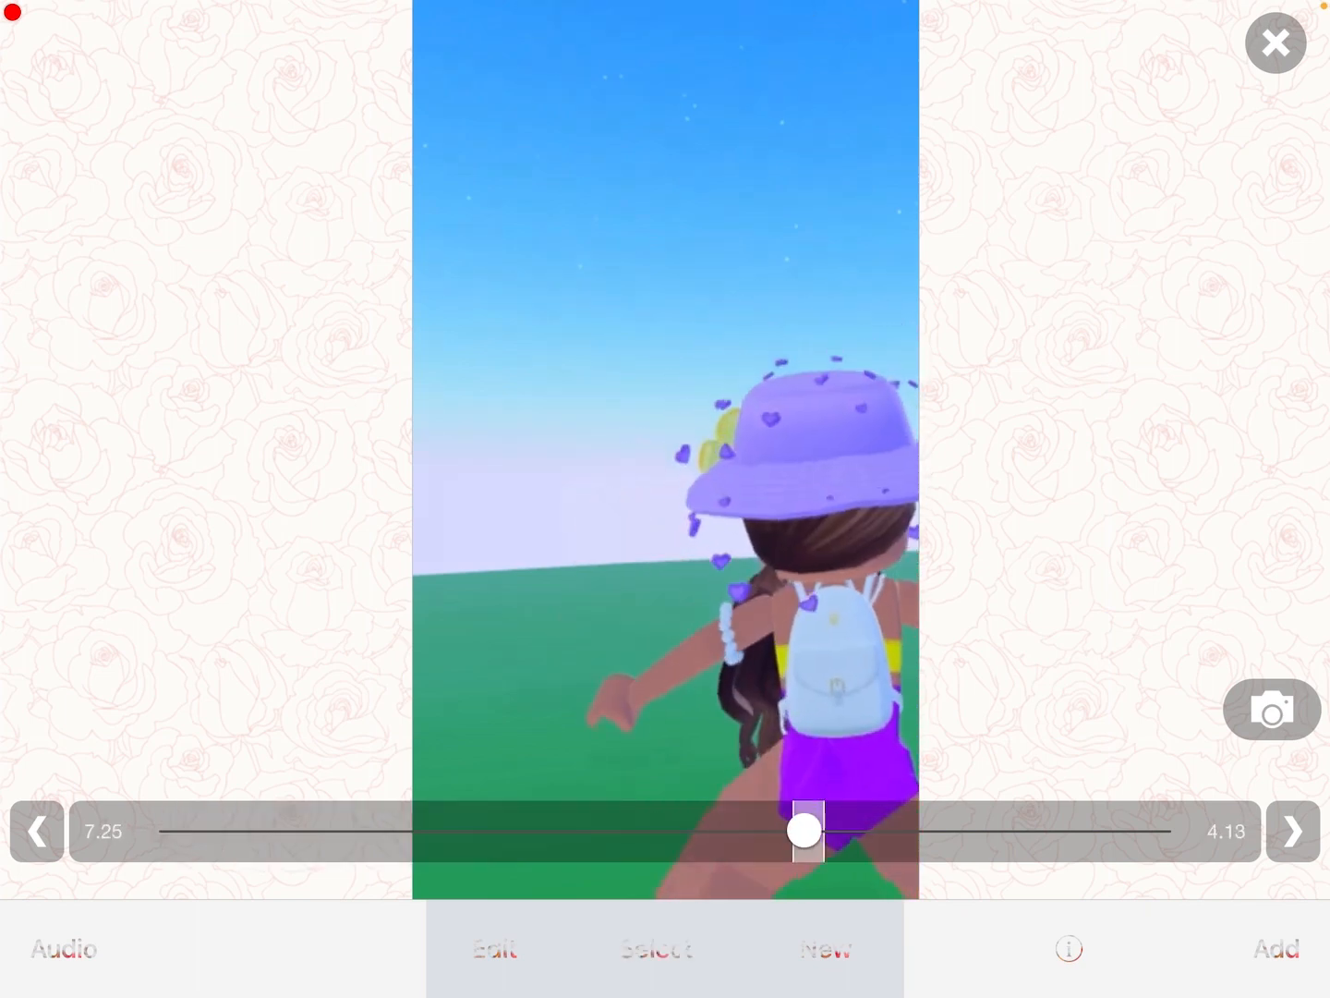
left_click_drag(803, 830, 1005, 830)
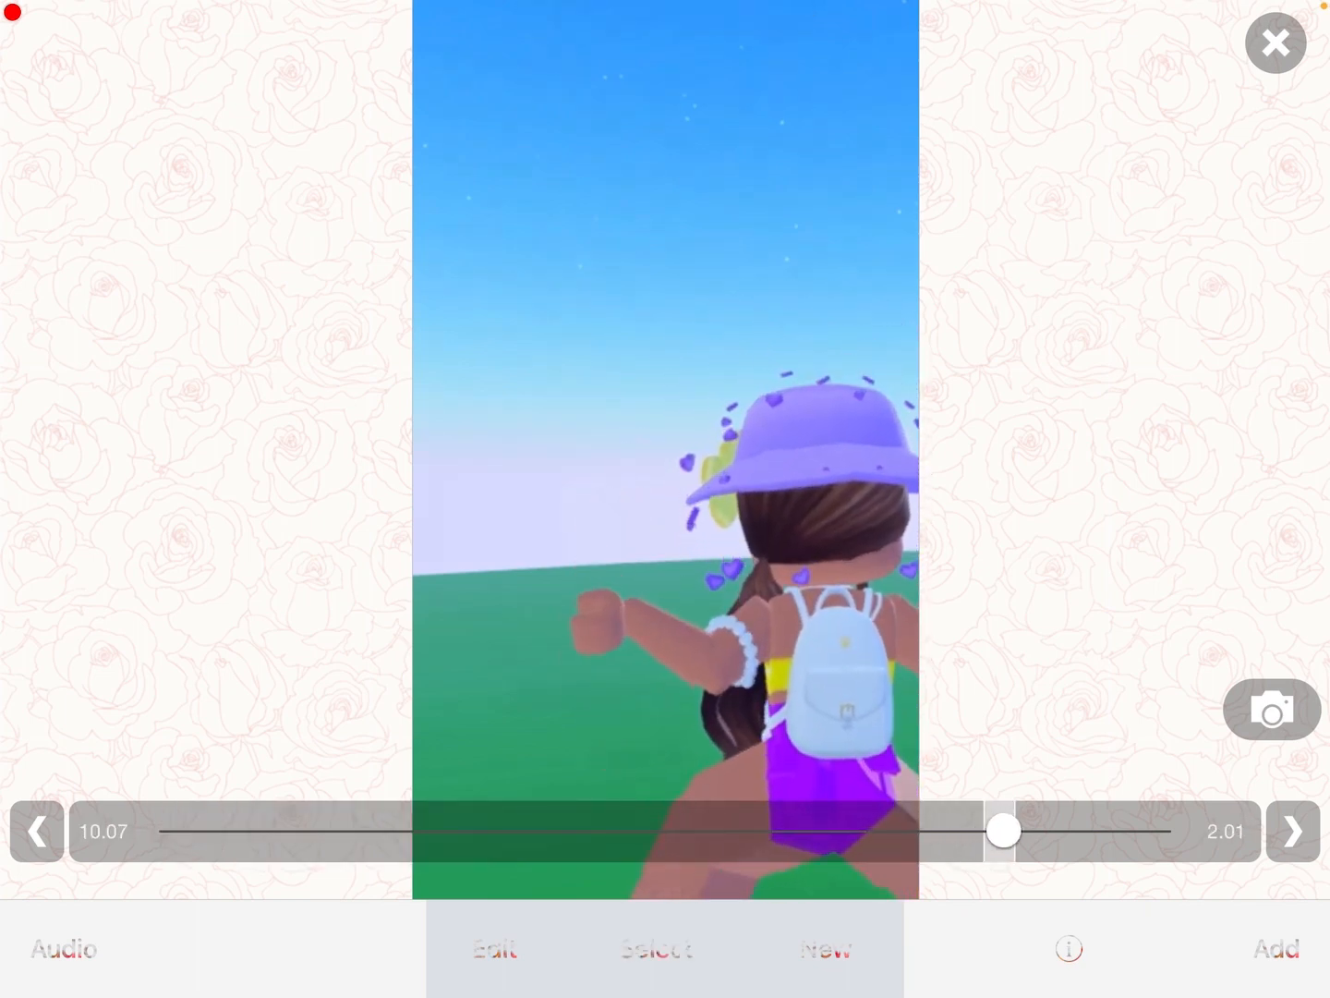
left_click_drag(1007, 832, 1174, 831)
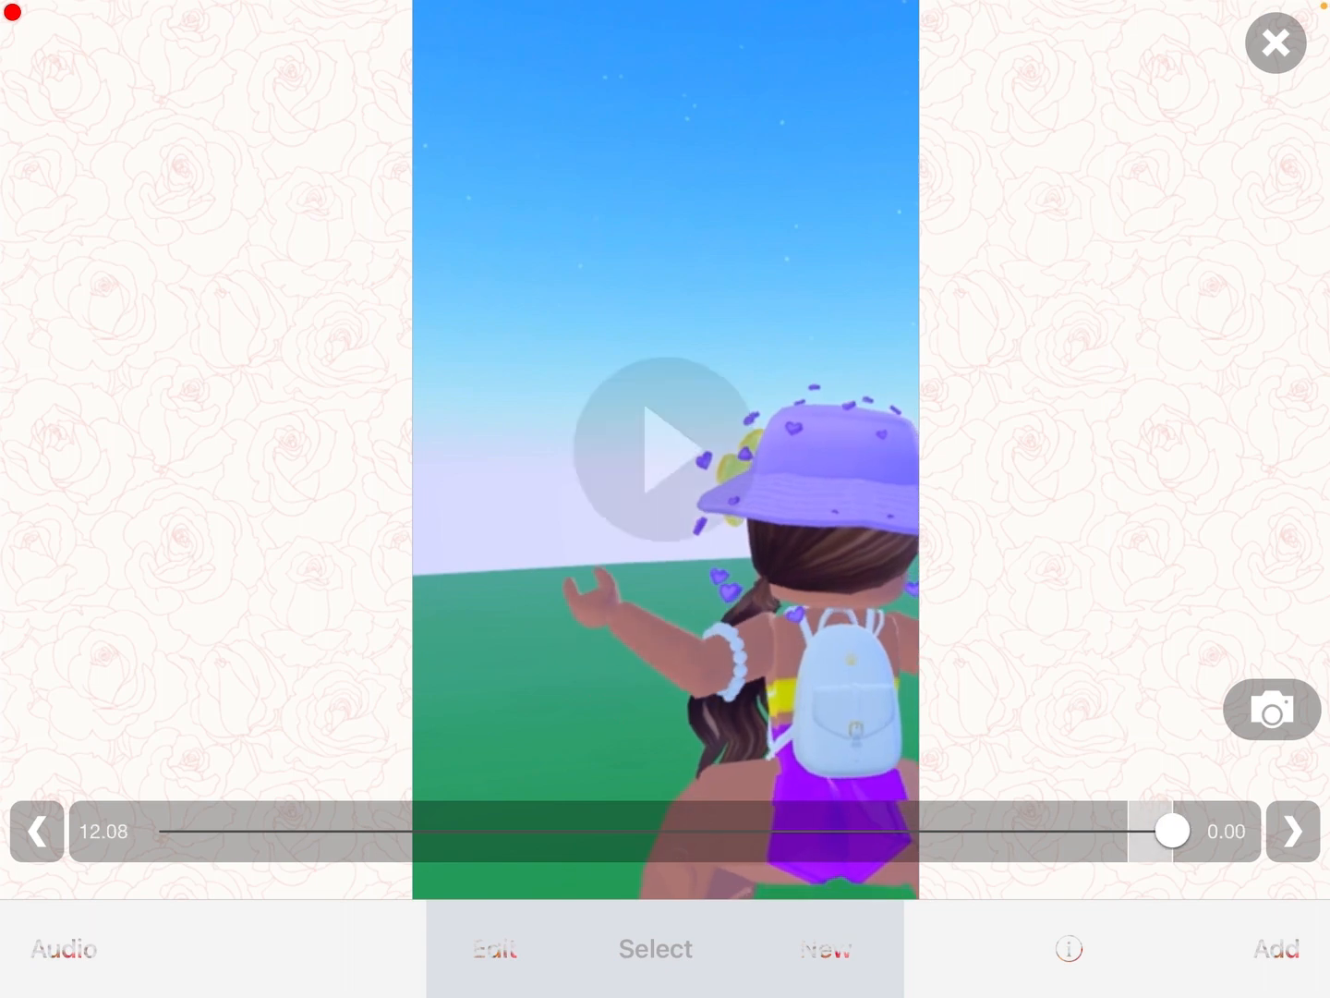